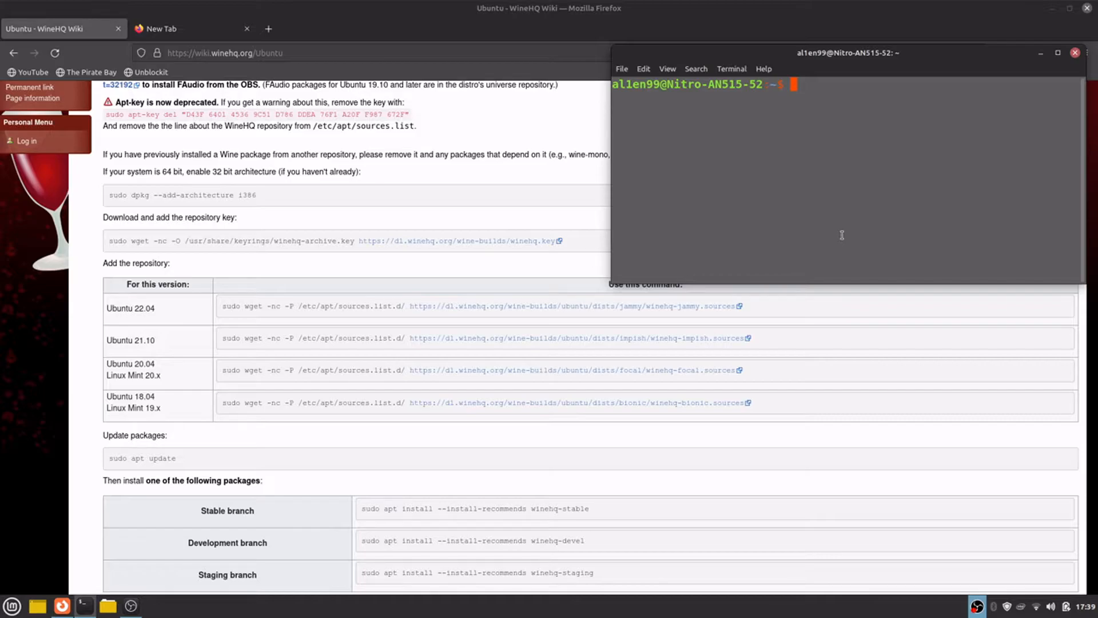
mouse_move(829, 228)
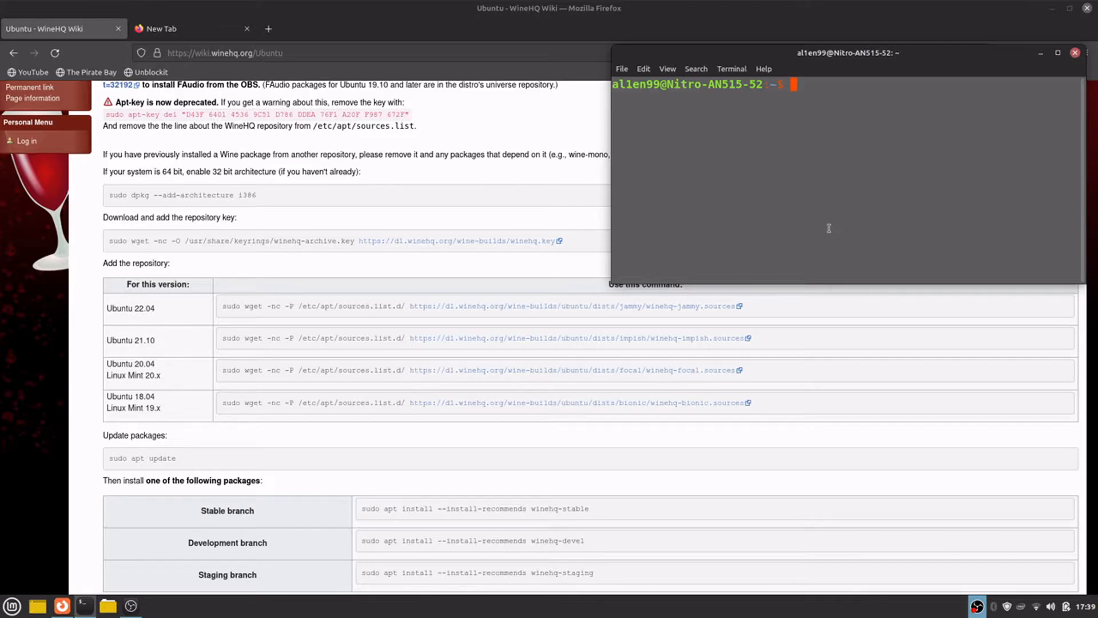
mouse_move(799, 215)
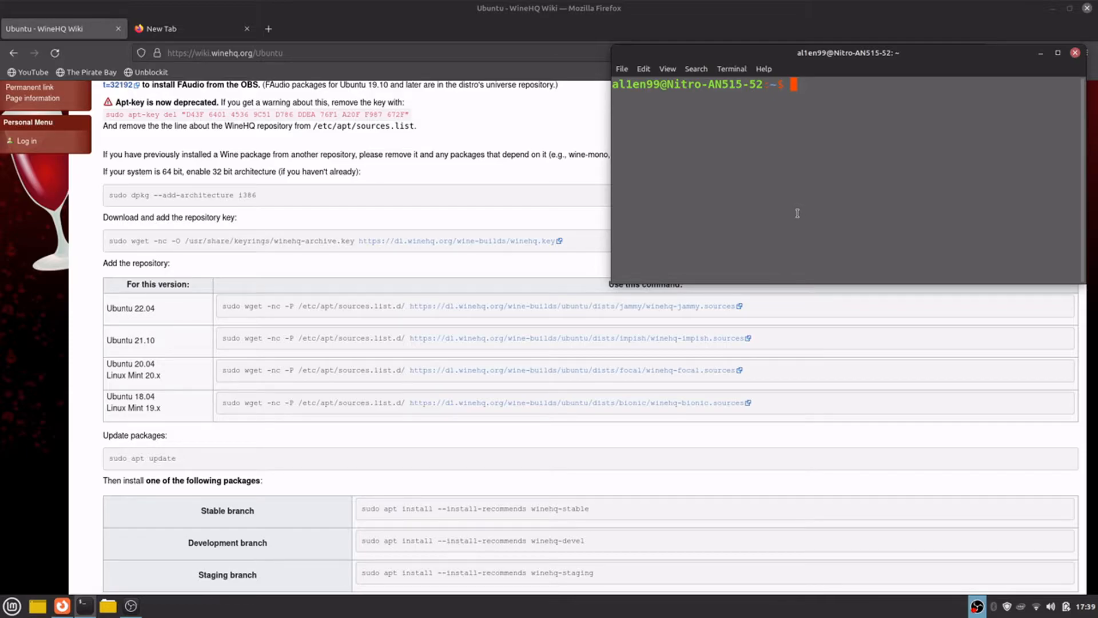
Add the i386 architecture with sudo dpkg --add-architecture i386, authorizing with the sudo password
type("sudo dpkg --add-architecture")
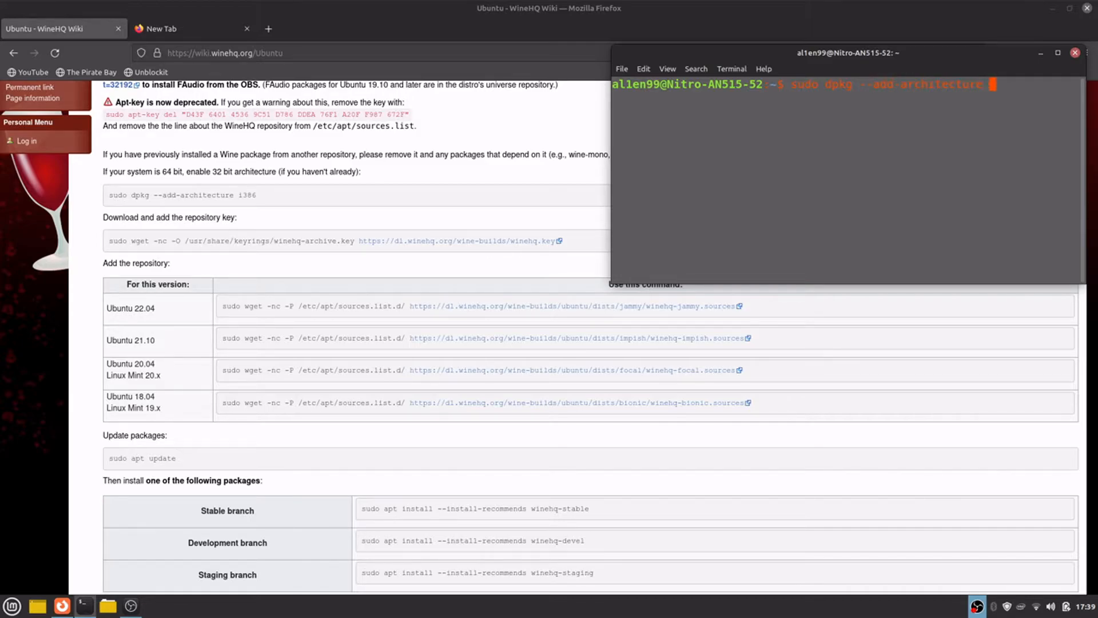
key("Return")
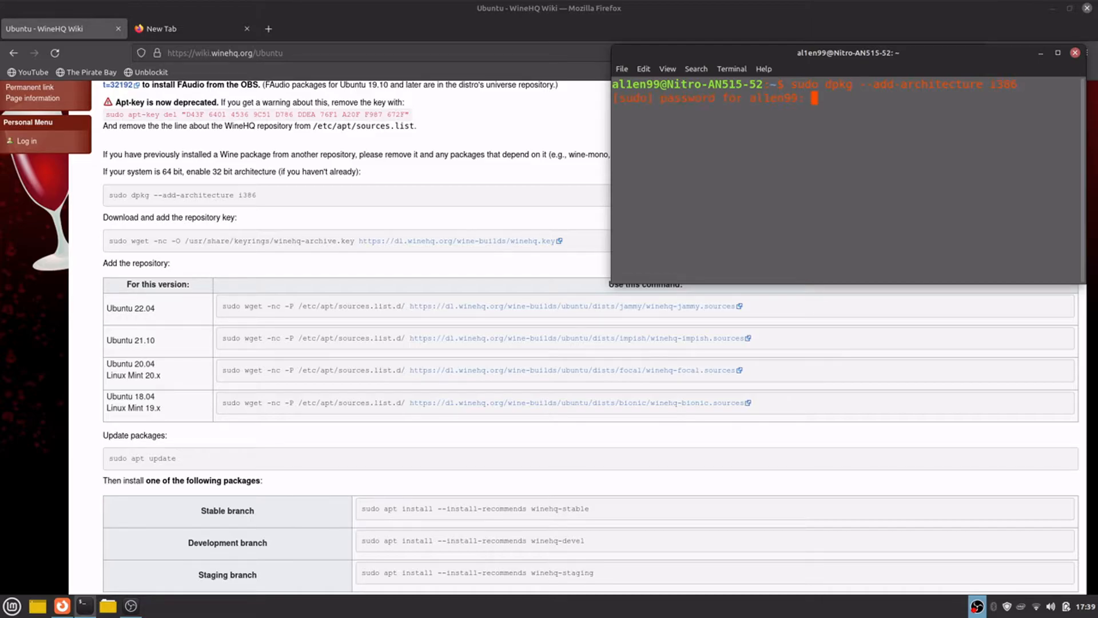
key("Return")
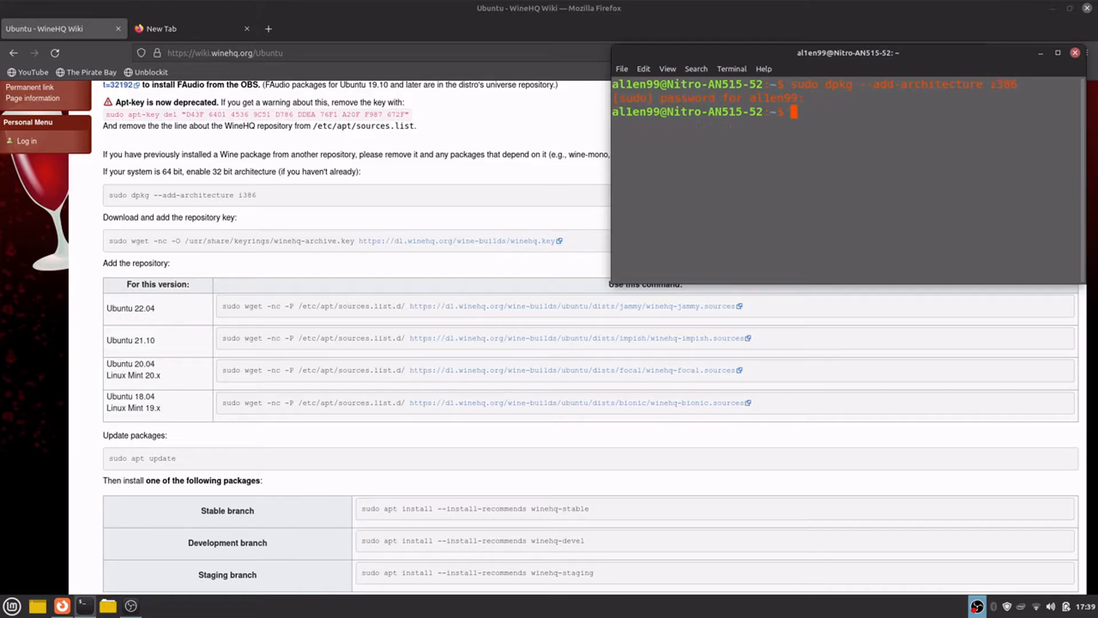
type("sudo")
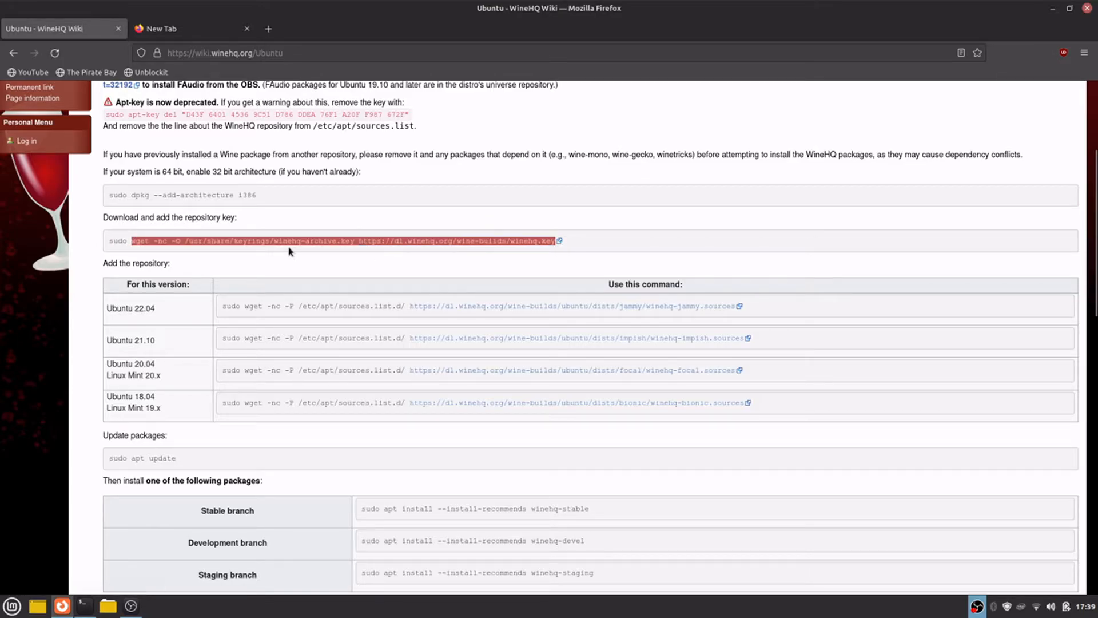
mouse_move(115, 583)
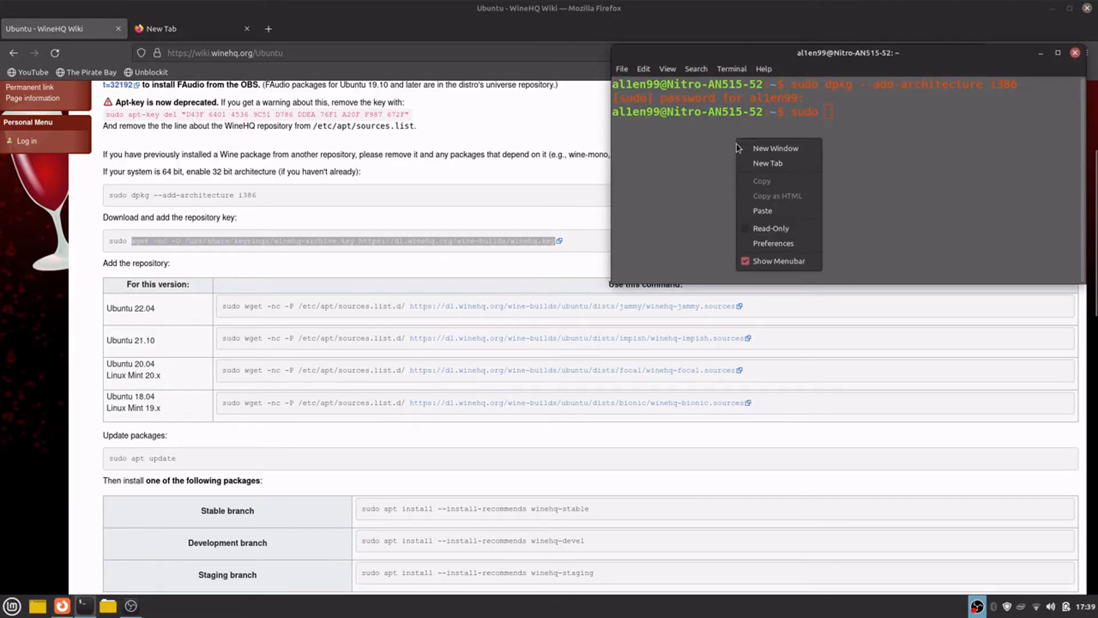
Paste and run the WineHQ repository key download and add-repository commands, then clear the screen
left_click(762, 209)
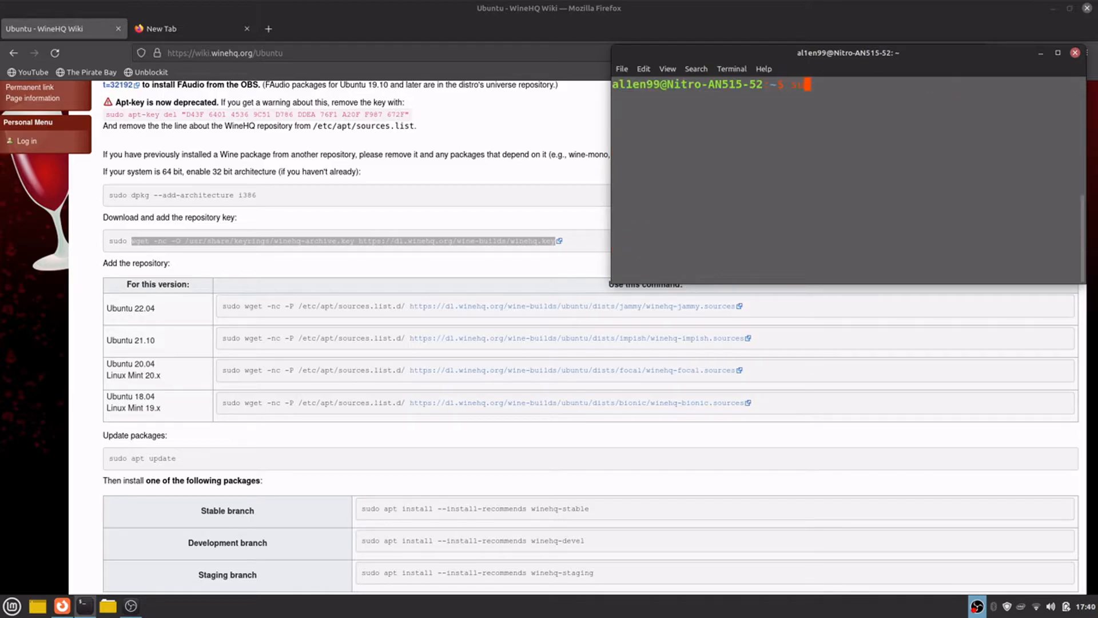
type("sudo")
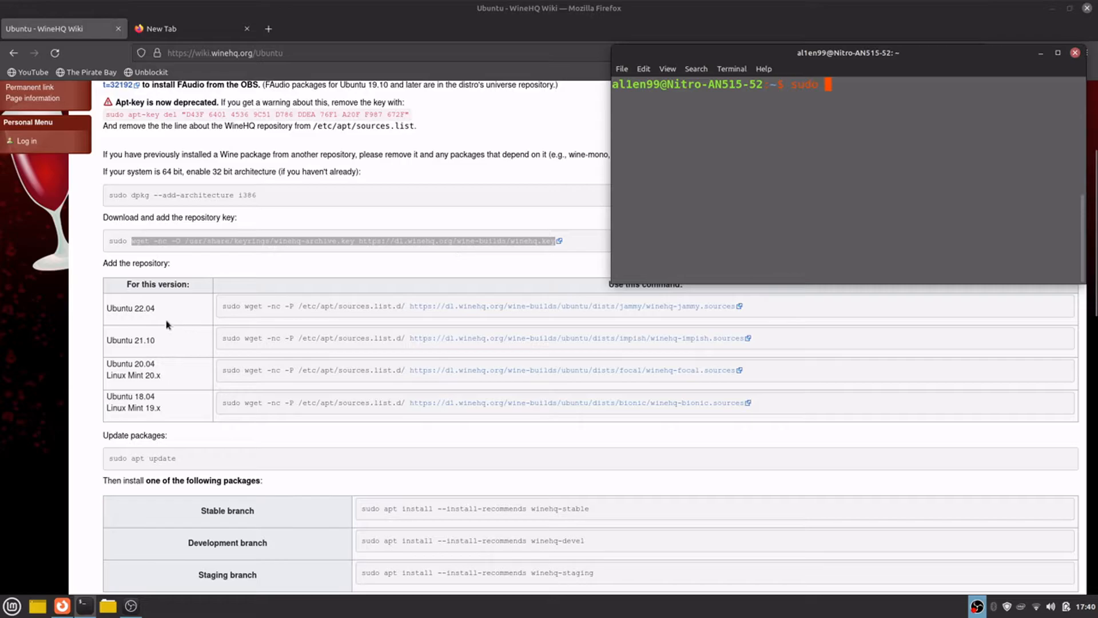
mouse_move(163, 311)
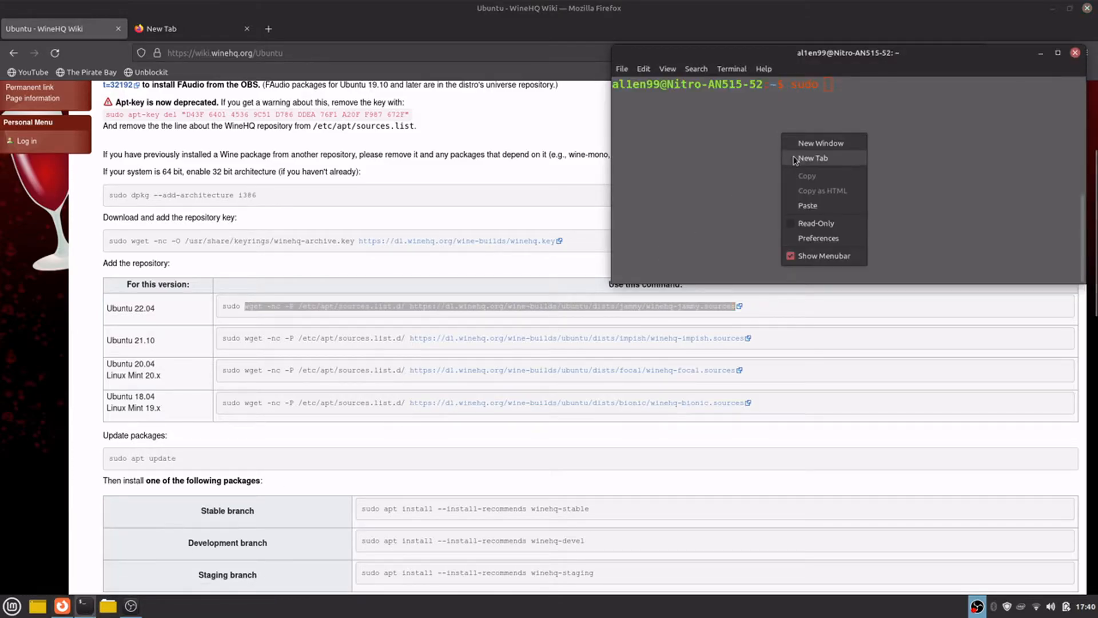
left_click(807, 206)
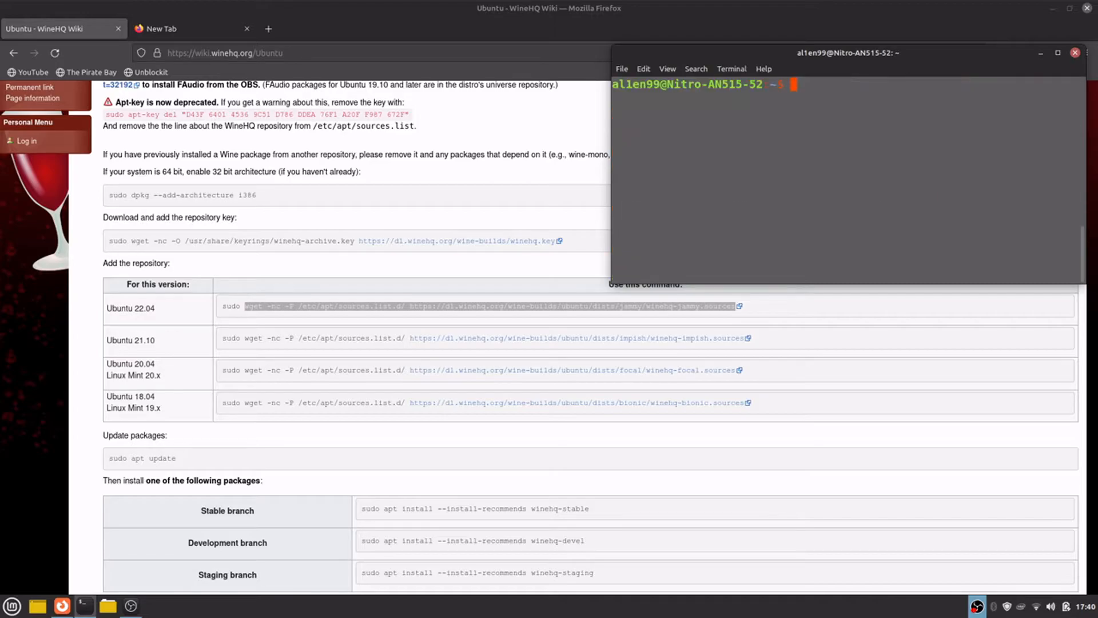
Run sudo apt update to refresh package lists, including the WineHQ jammy sources
type("sudo")
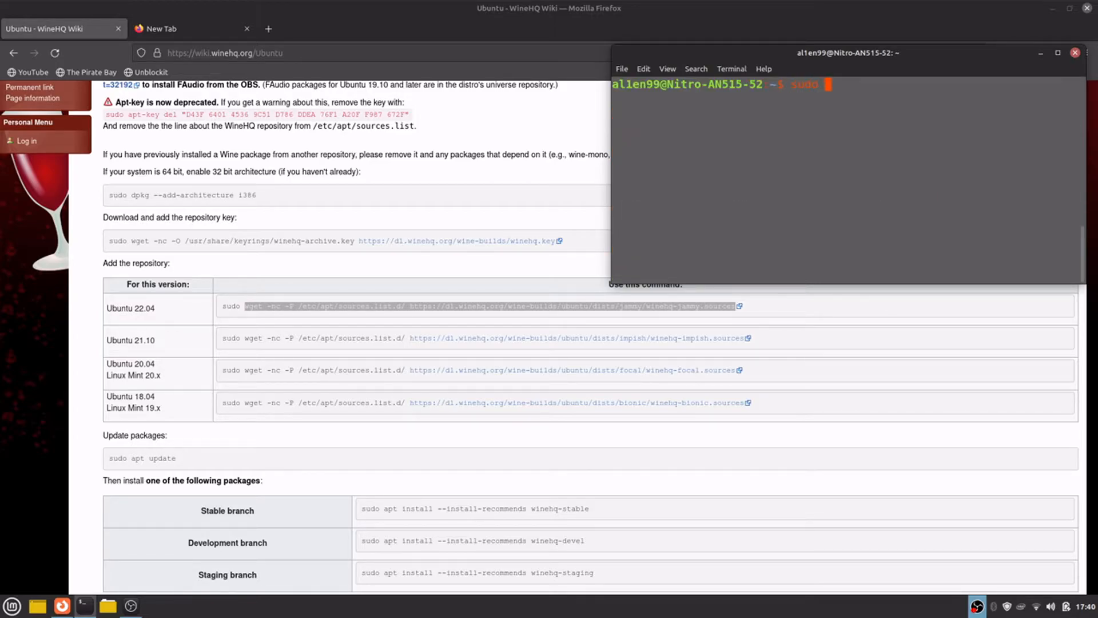
type("apt up")
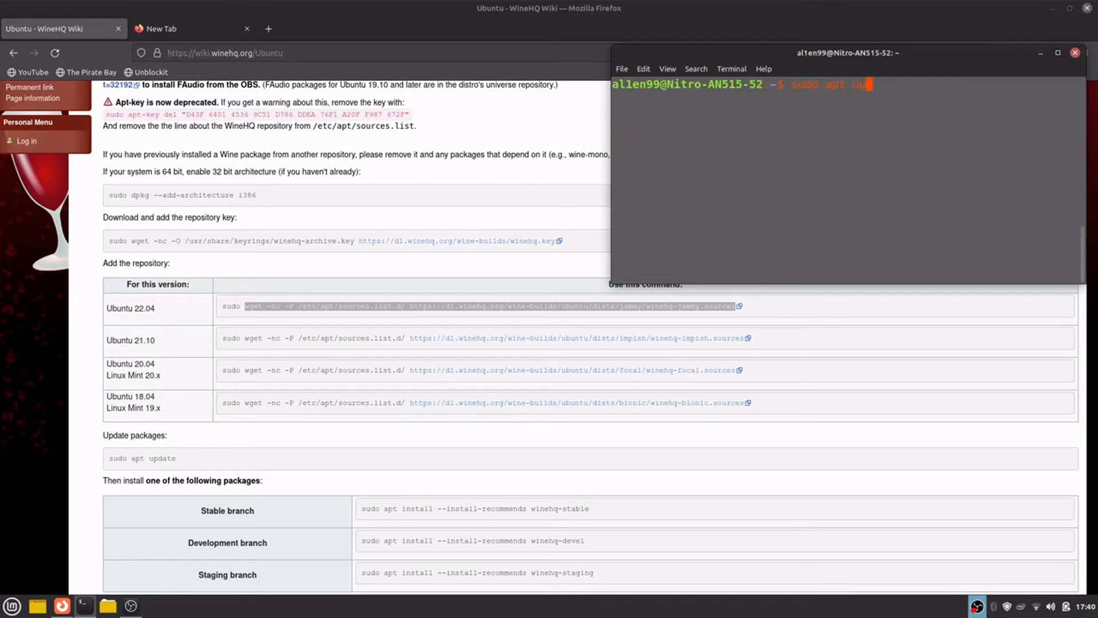
key("Return")
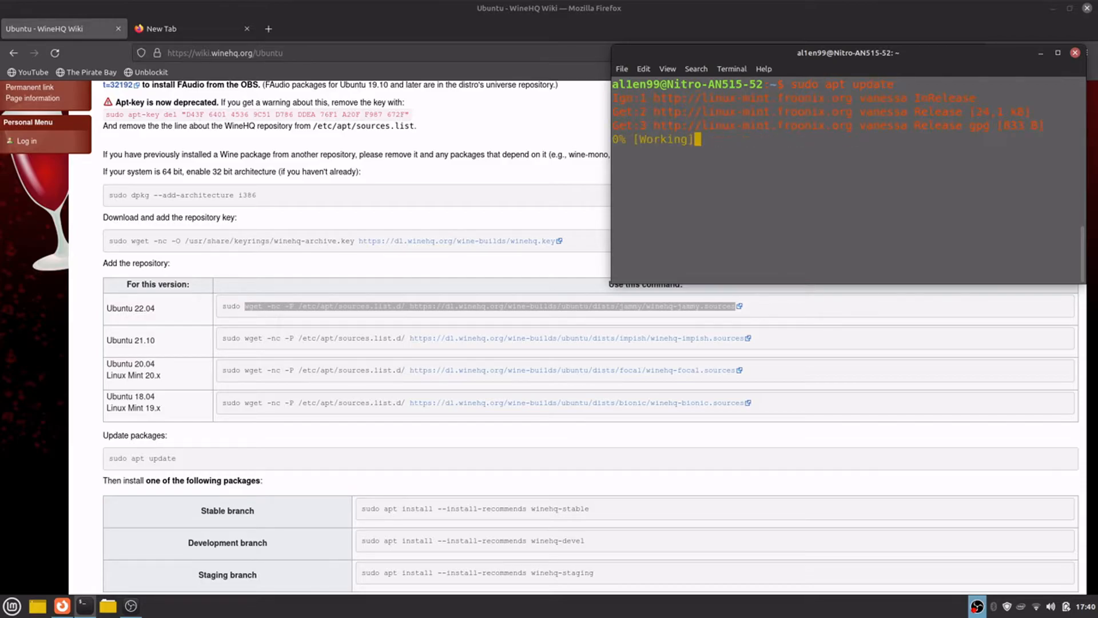
scroll("down", 3)
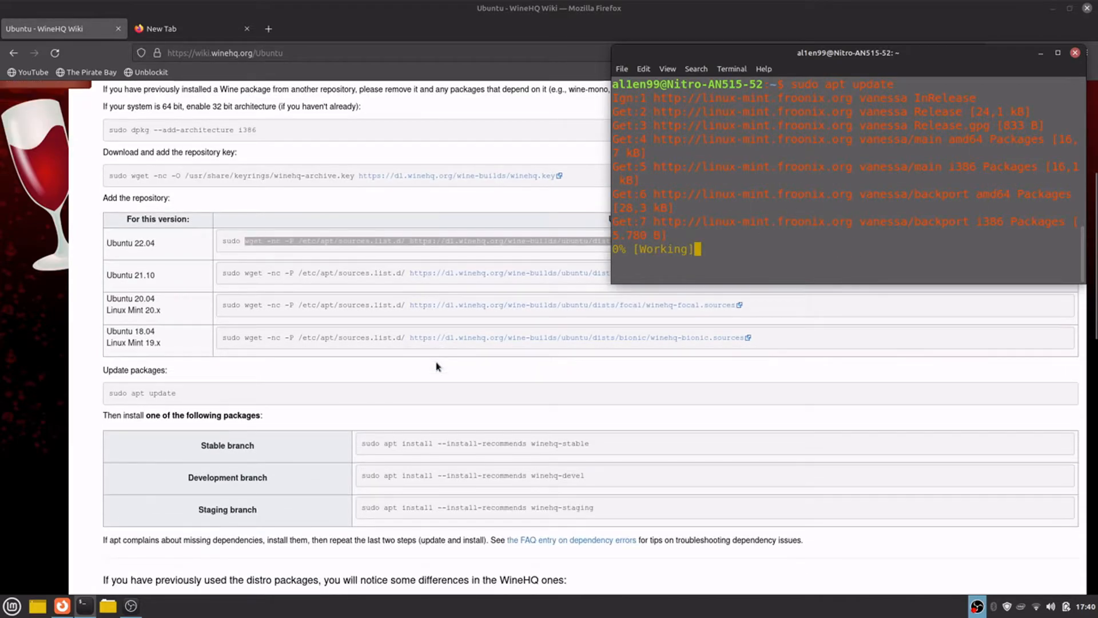
scroll("down", 3)
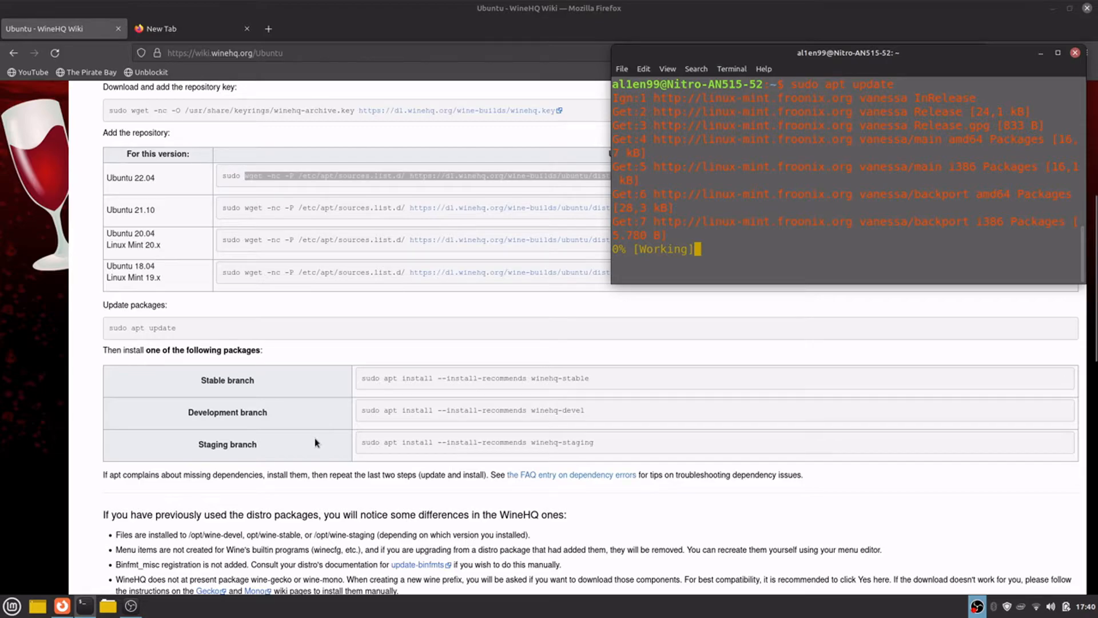
mouse_move(666, 447)
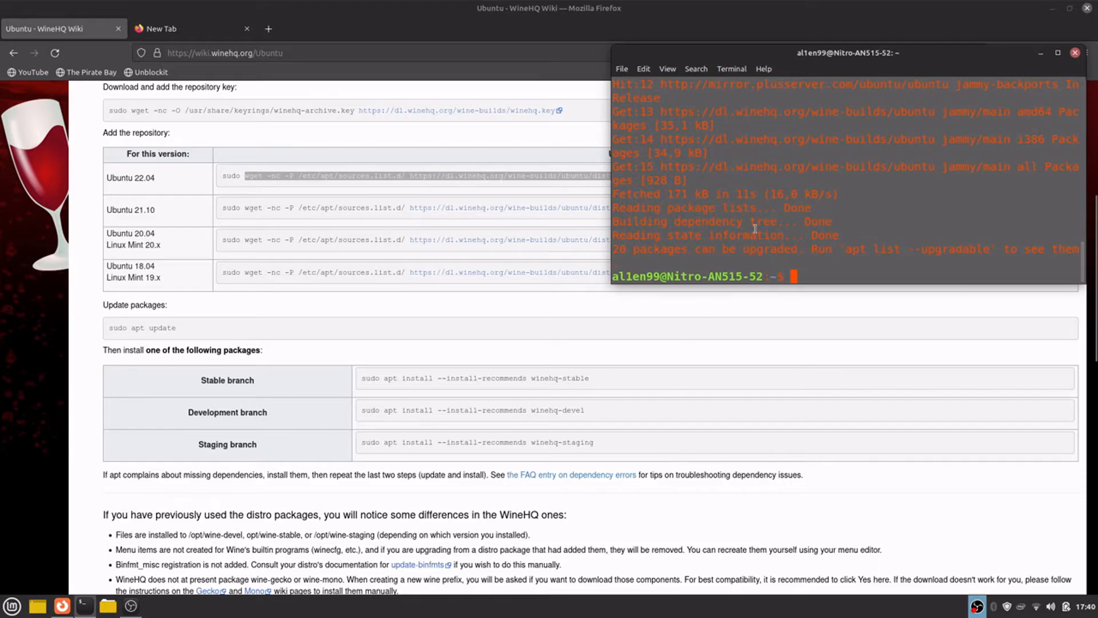
mouse_move(798, 262)
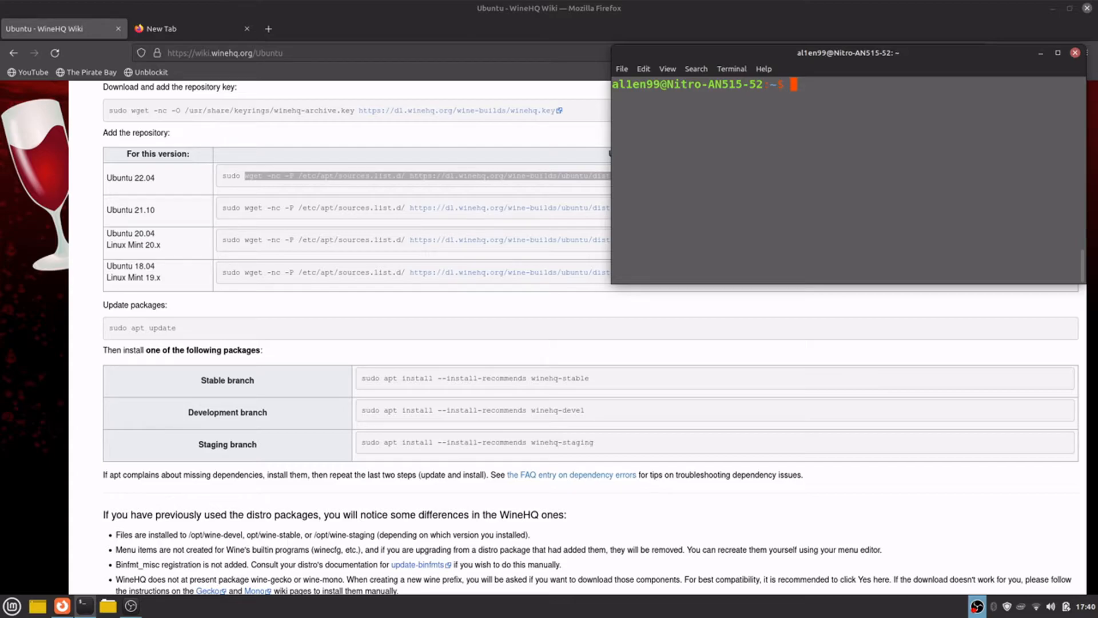
Install winehq-staging with apt --install-recommends, confirming with y
type("sudo")
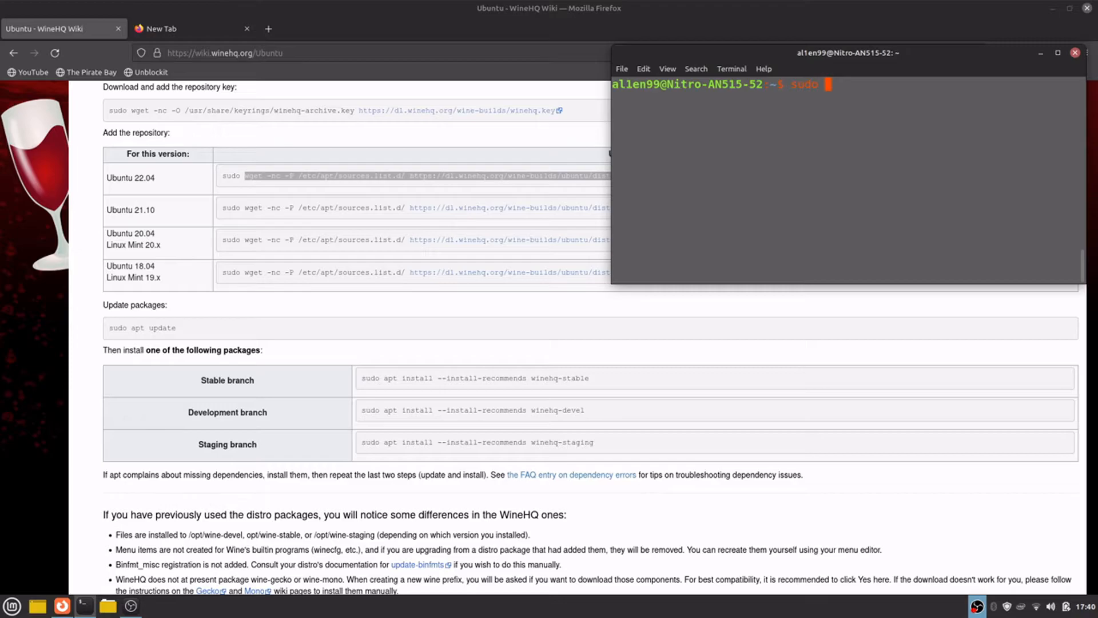
type("apt install")
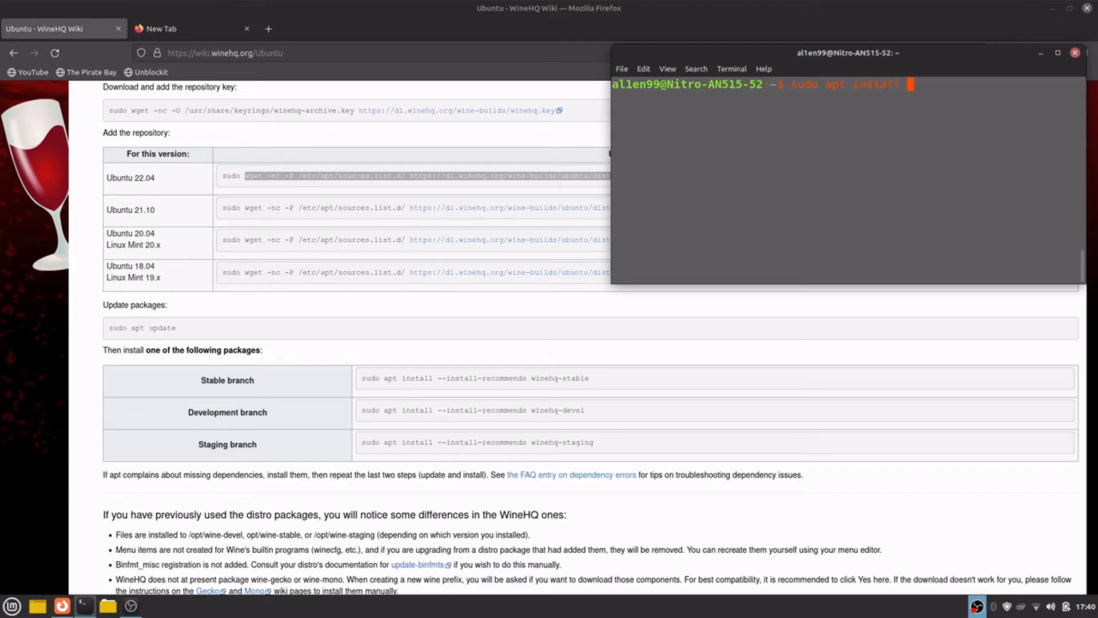
type("--i")
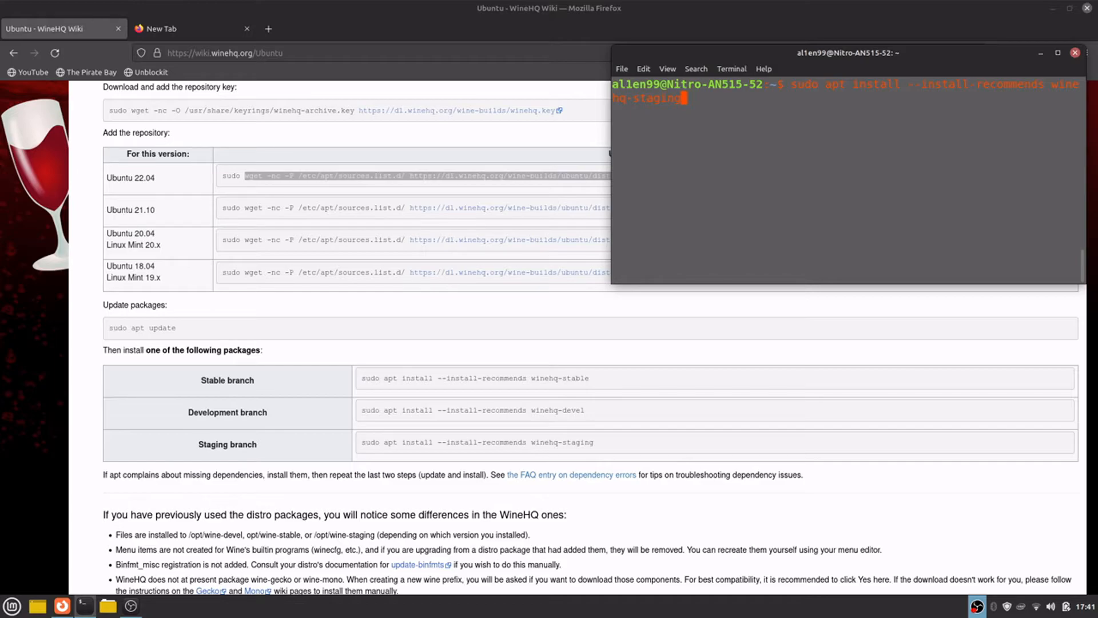
key("Return")
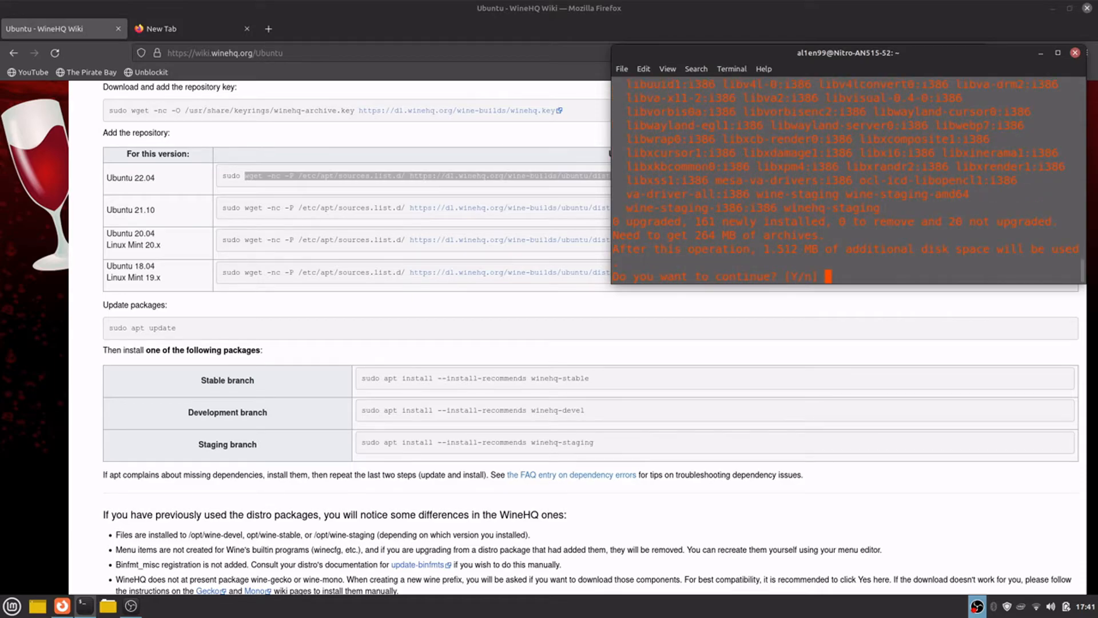
type("y")
type("winec")
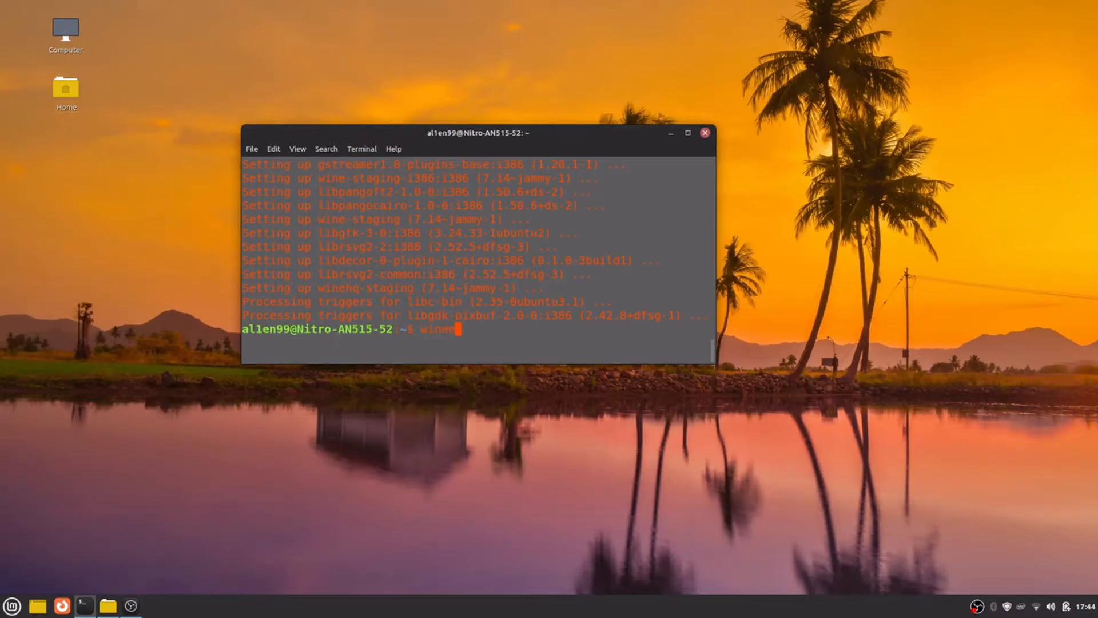
Launch winecfg and install Wine Mono from the installer prompt
key("Return")
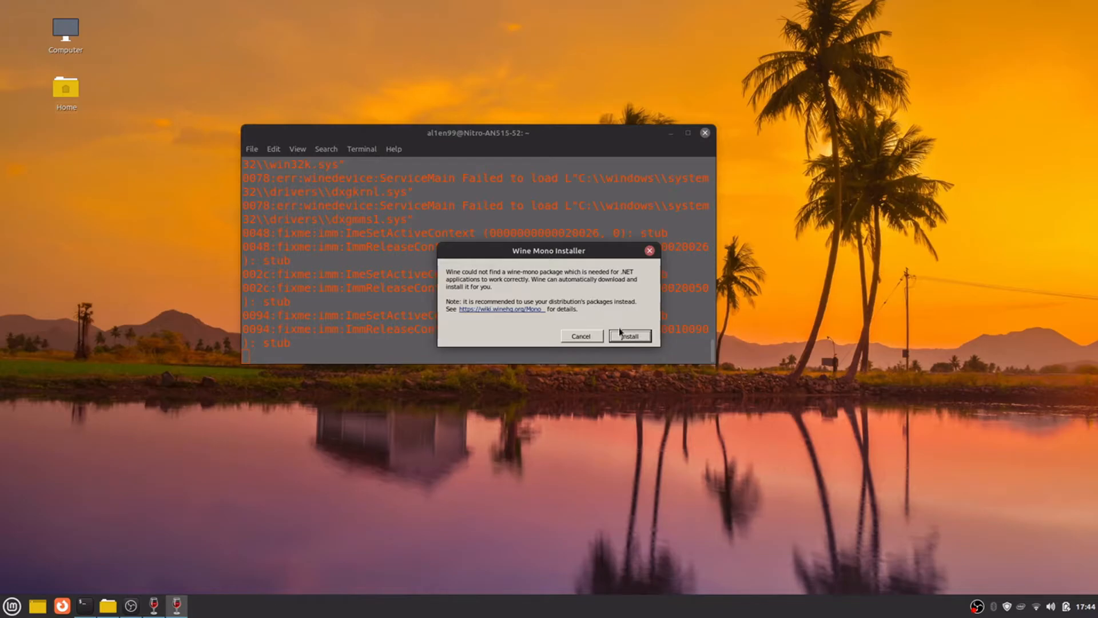
left_click(629, 337)
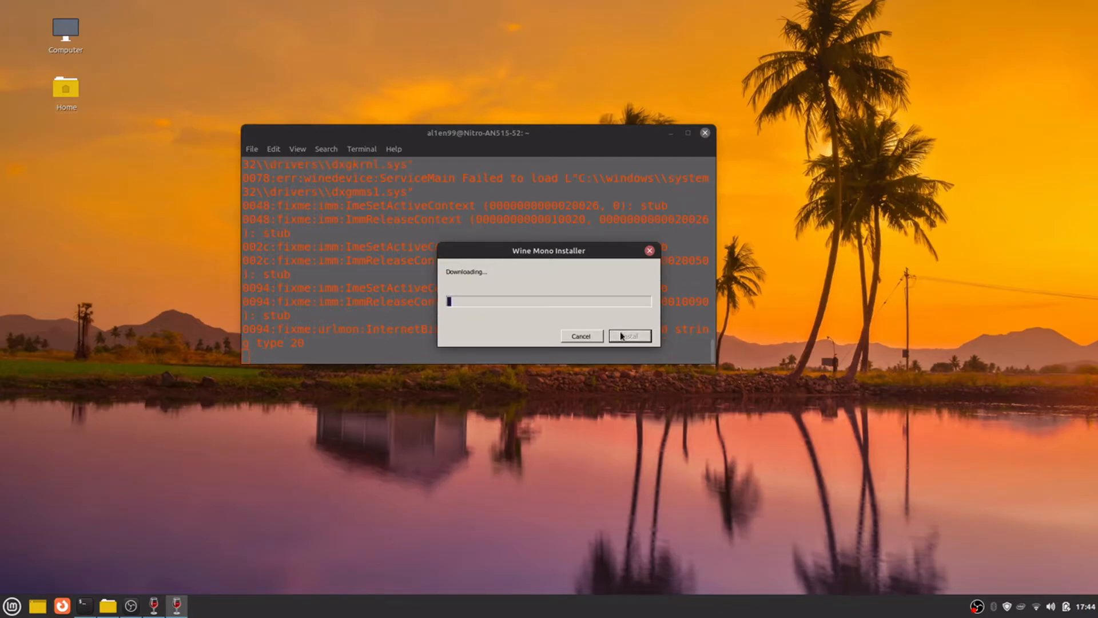
mouse_move(619, 282)
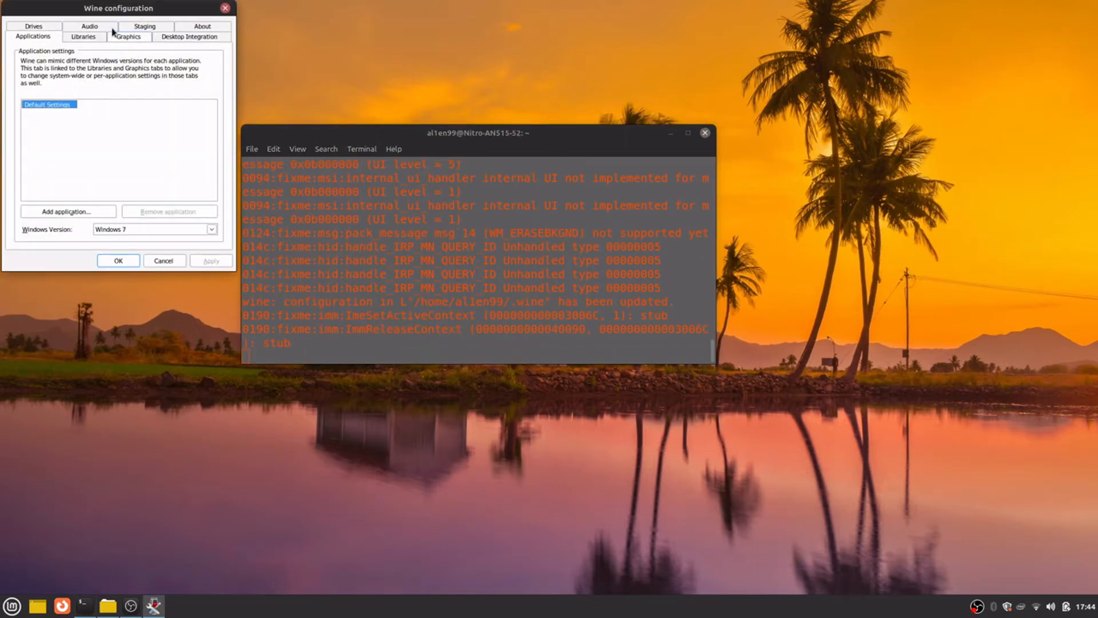
Move the Wine configuration window and review the Graphics and About tabs
left_click_drag(117, 7, 168, 84)
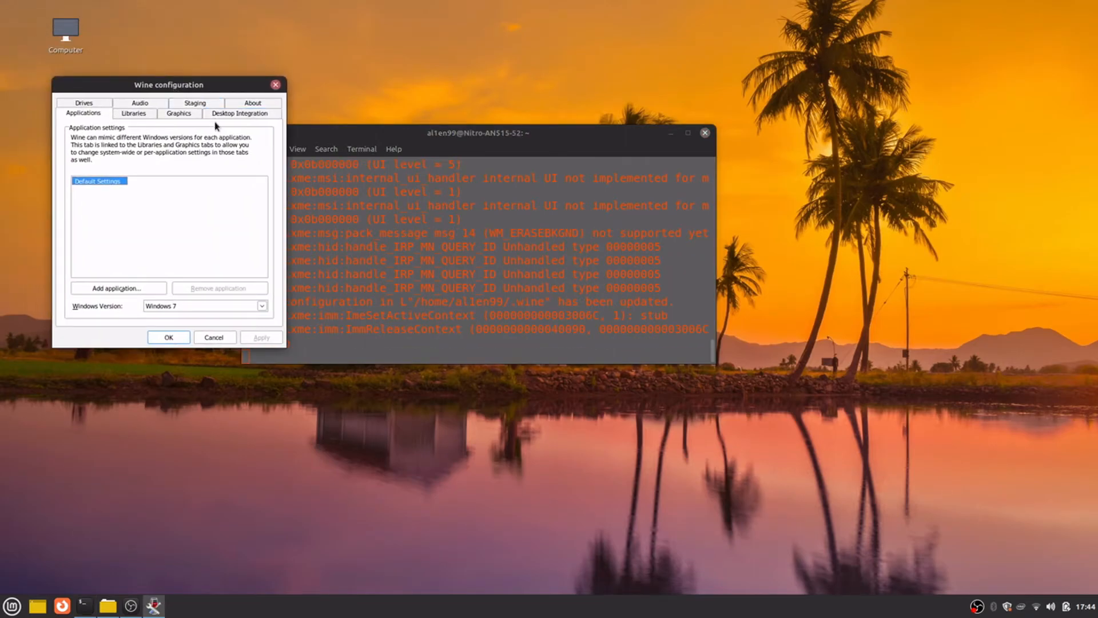
left_click(178, 113)
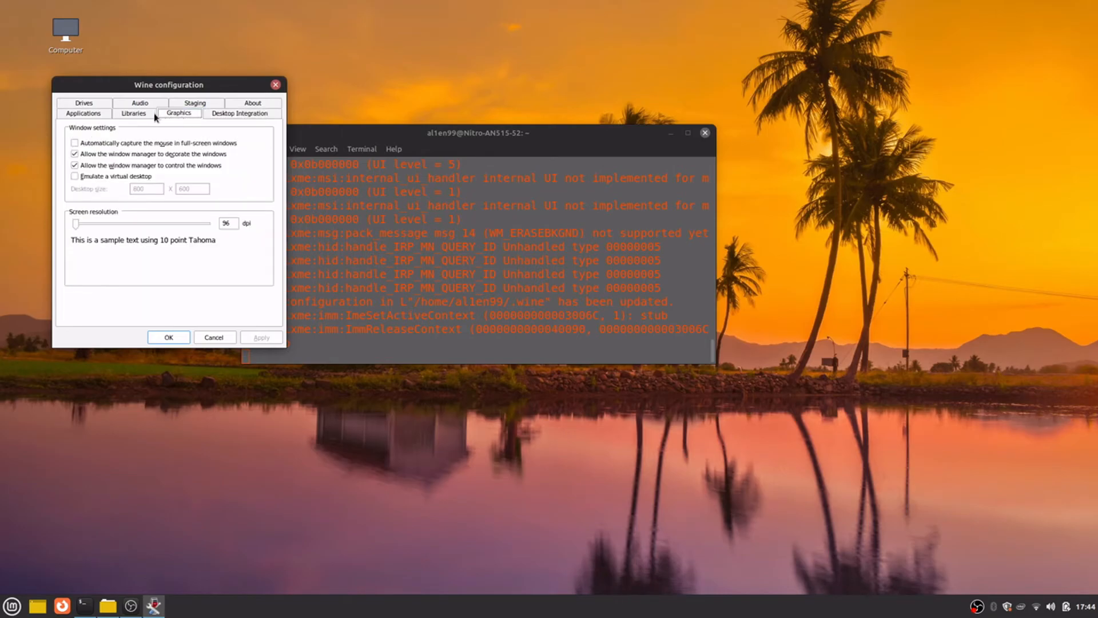
left_click(253, 103)
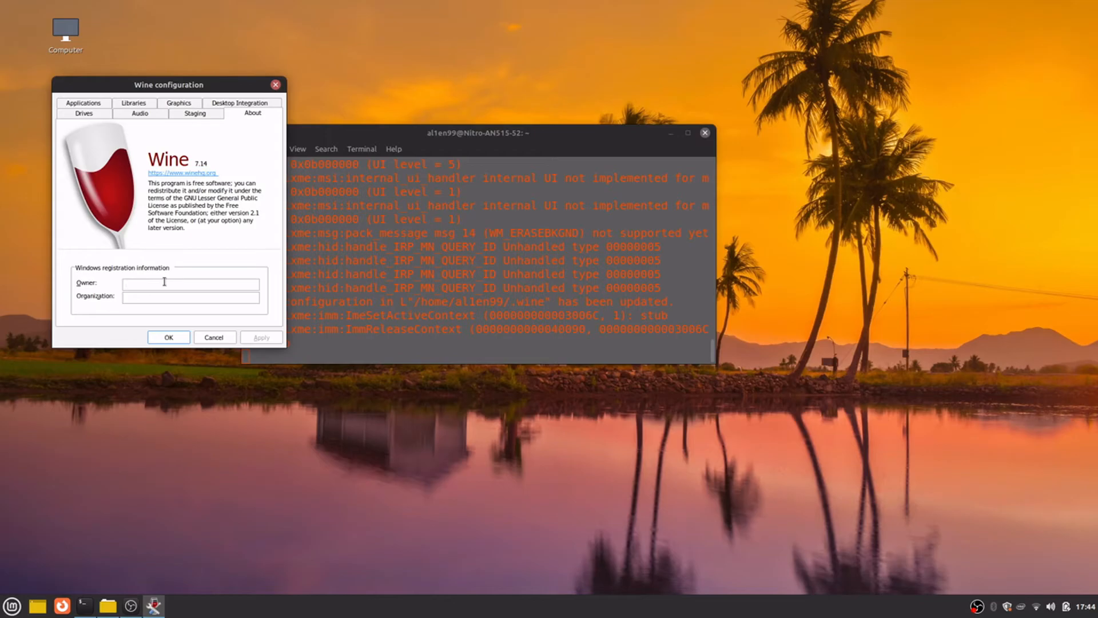
Enter owner Trevor Phillips and organization Enterprises, then view the Staging settings
type("john")
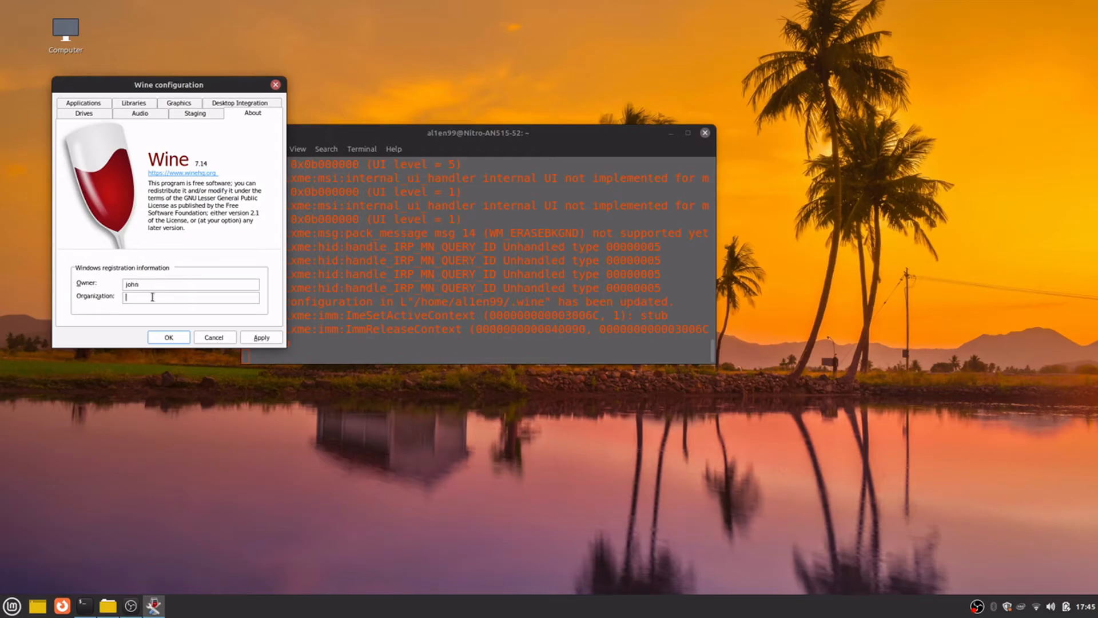
type("Trevor")
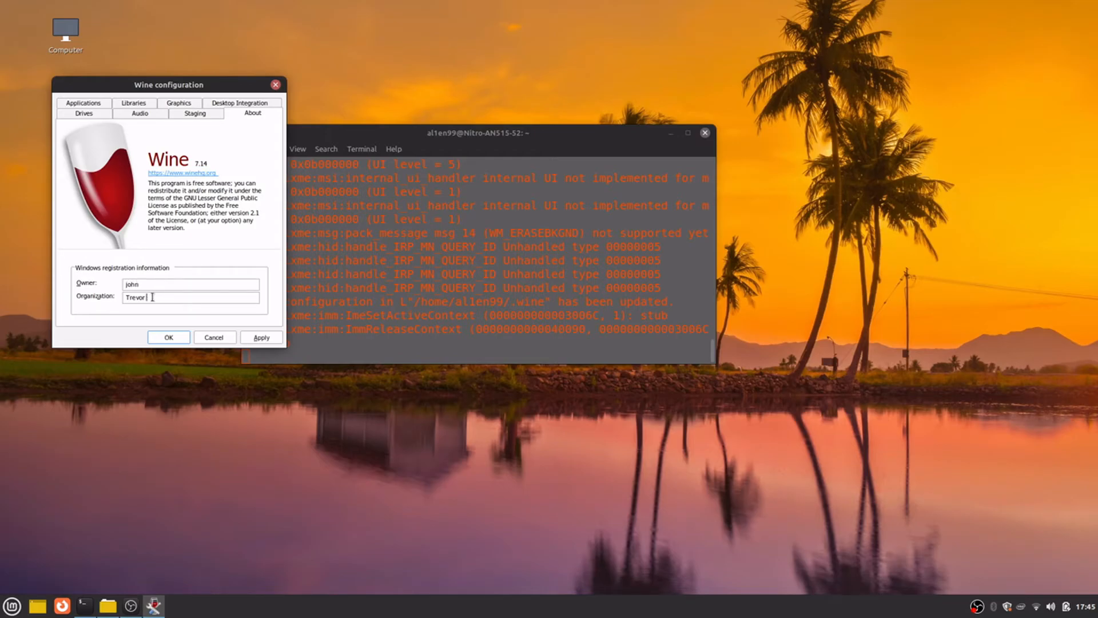
type("Phillips")
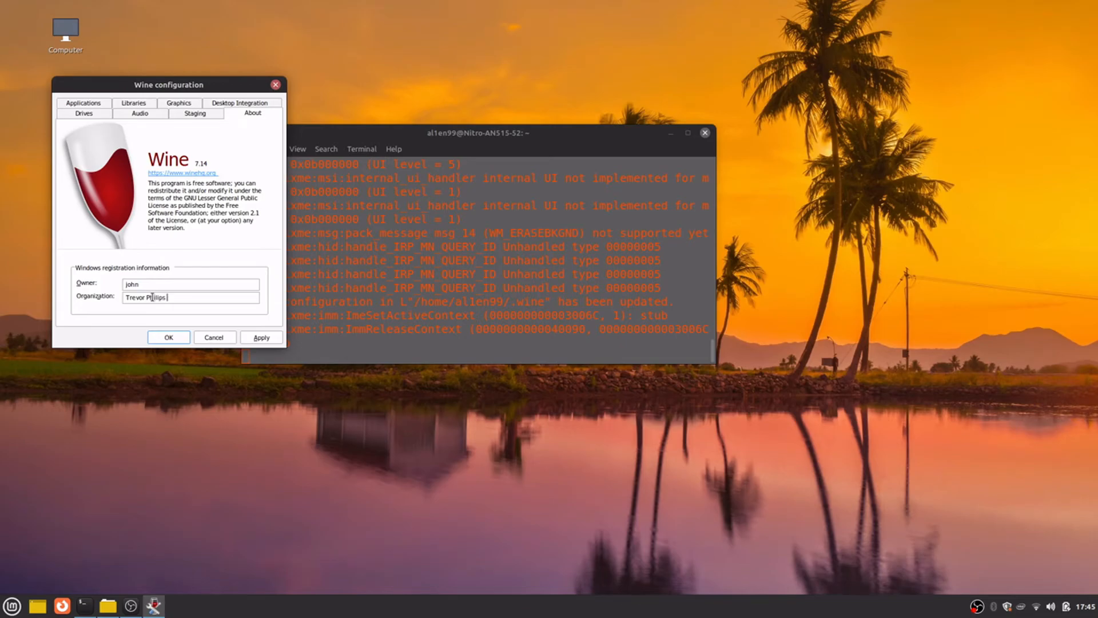
type("Ent")
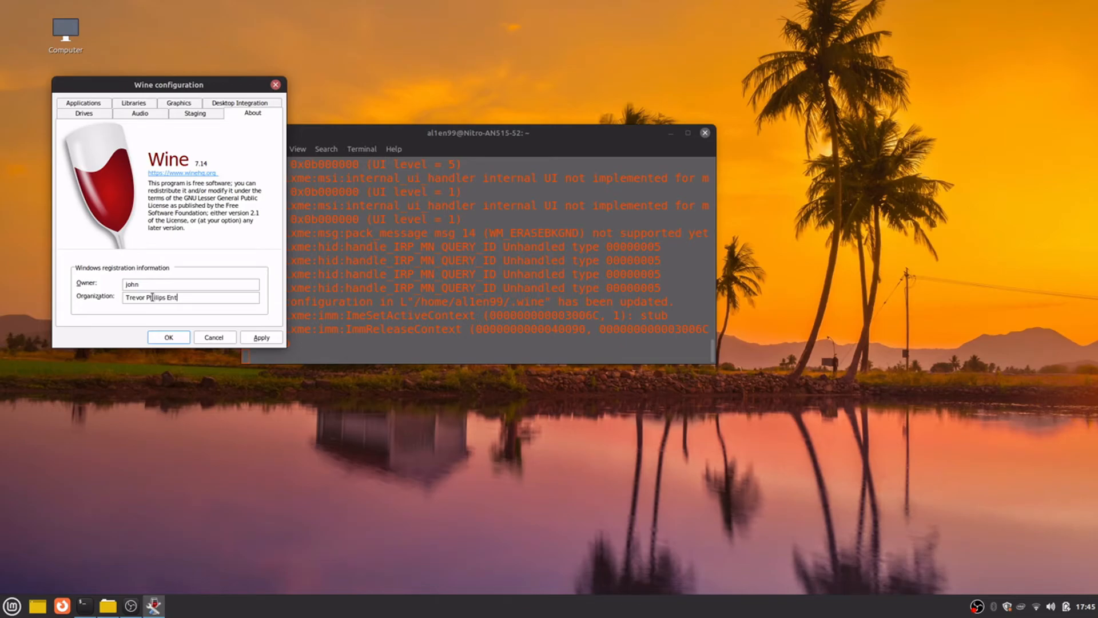
type("erprises")
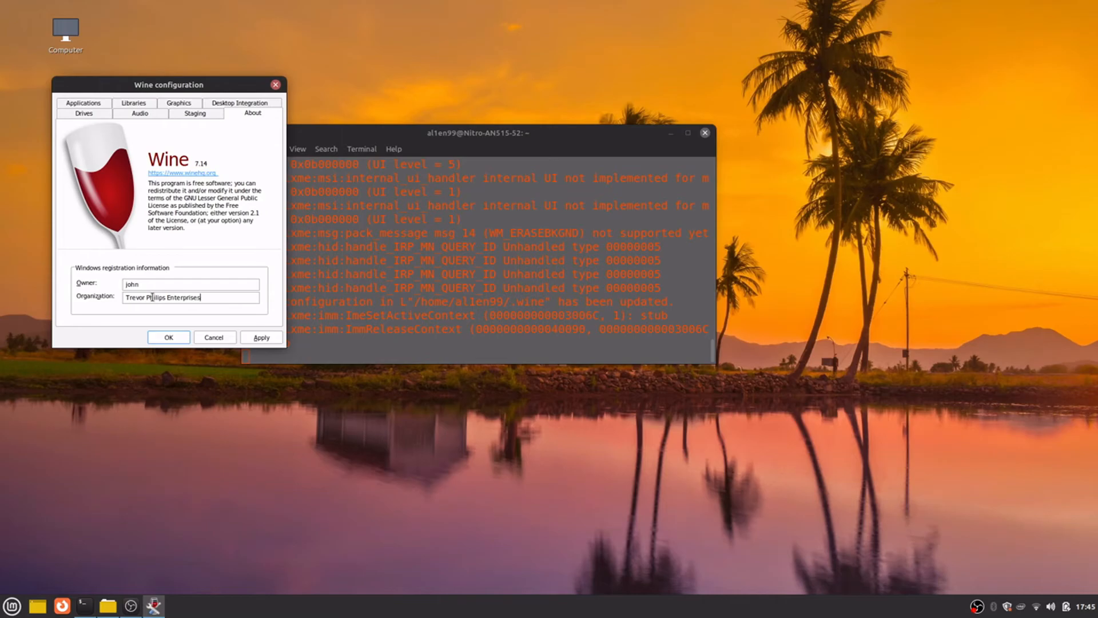
left_click(194, 113)
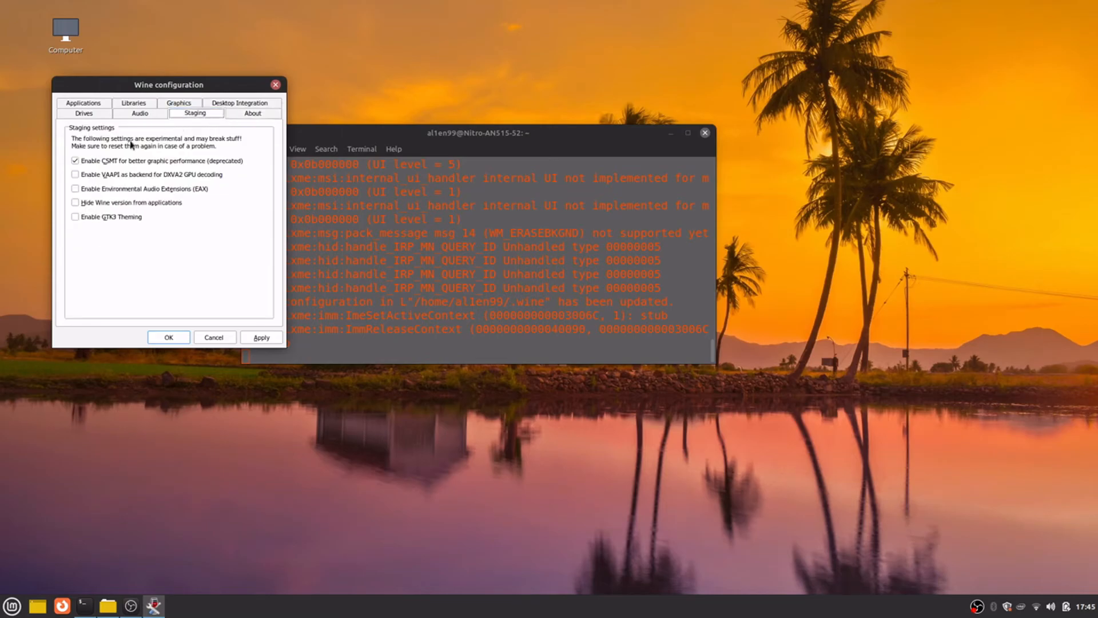
Enable the staging options including GTK3 theming, then close Wine configuration and the terminal
left_click(75, 174)
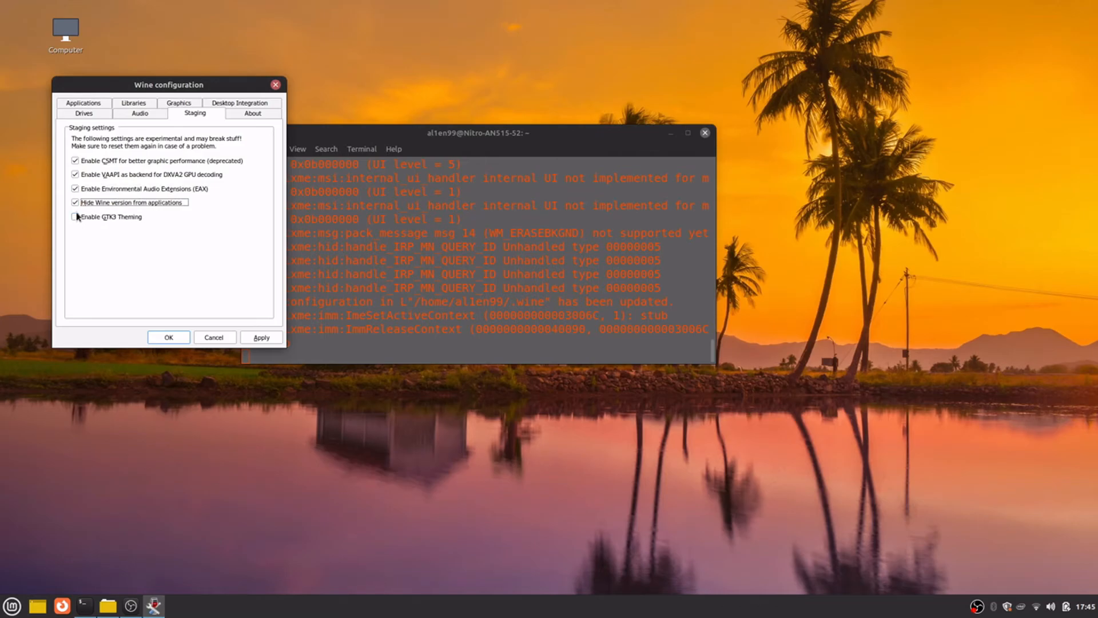
left_click(75, 216)
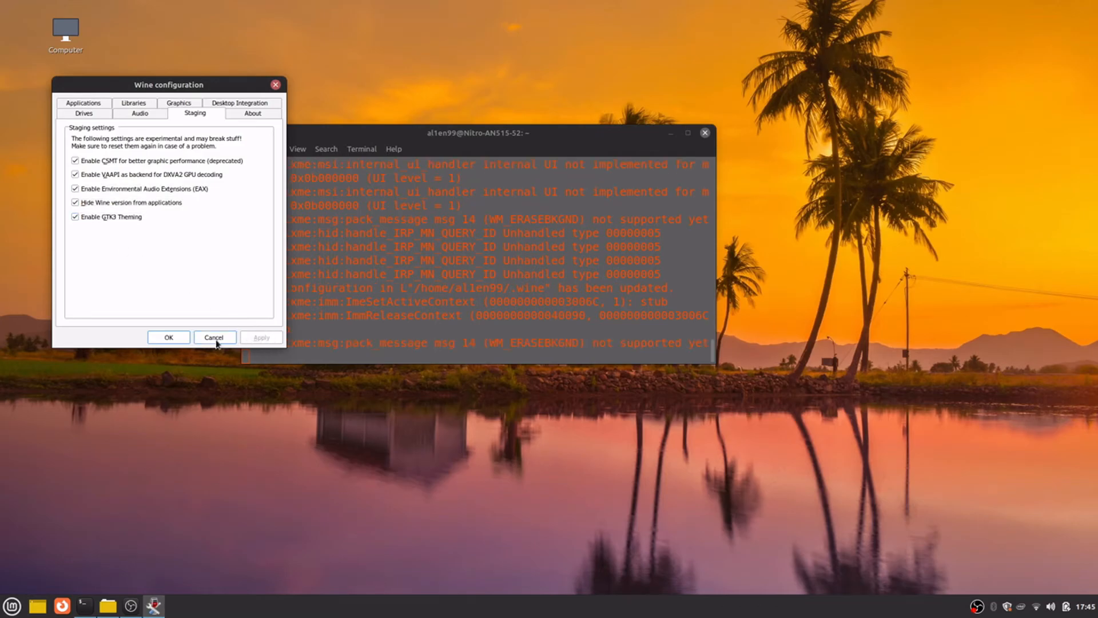
left_click(215, 337)
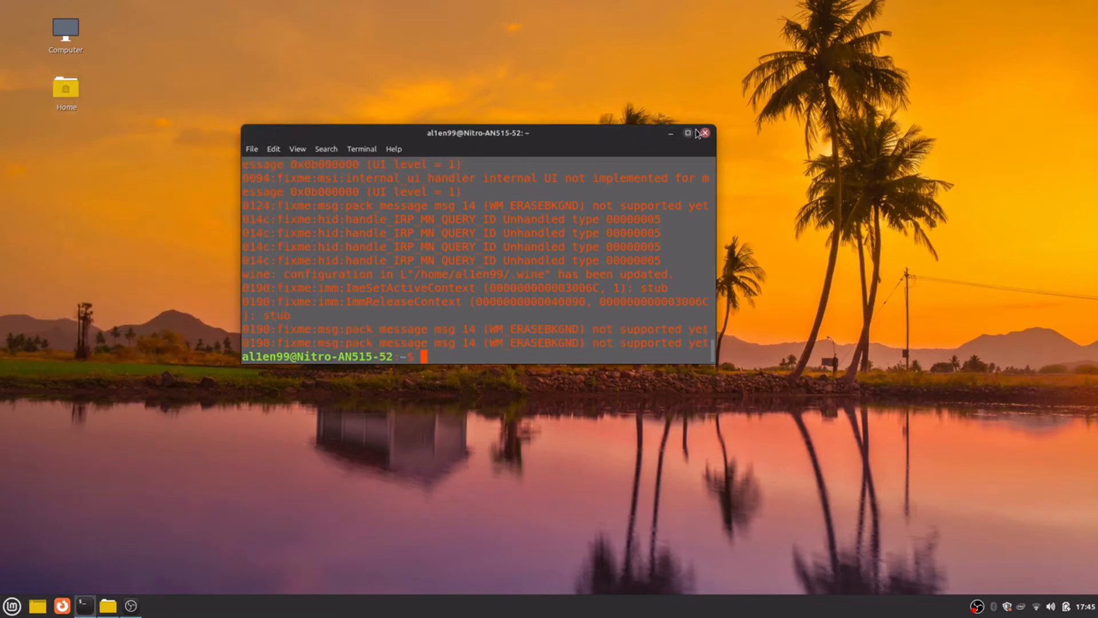
left_click(705, 133)
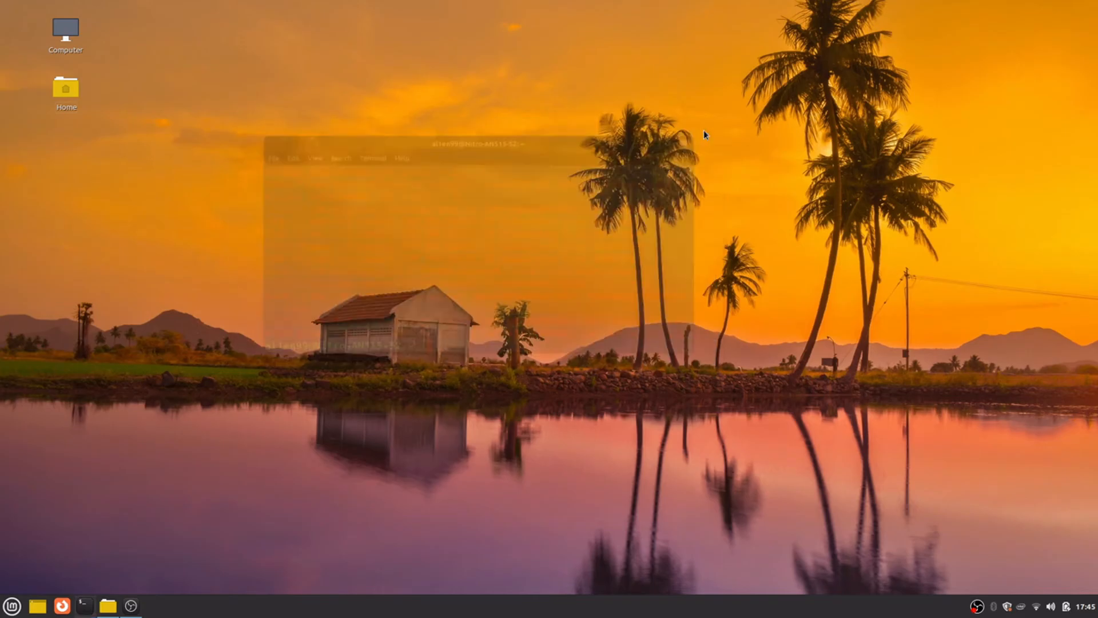